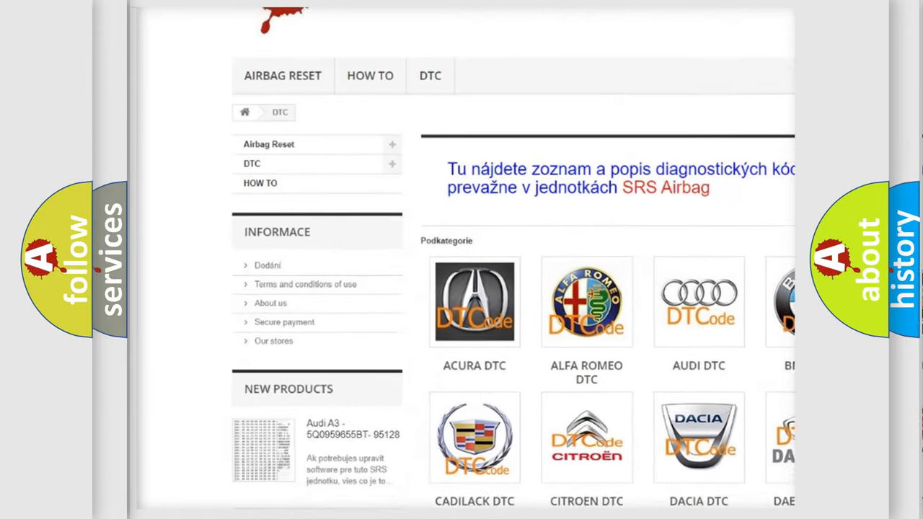
pyautogui.scroll(-3)
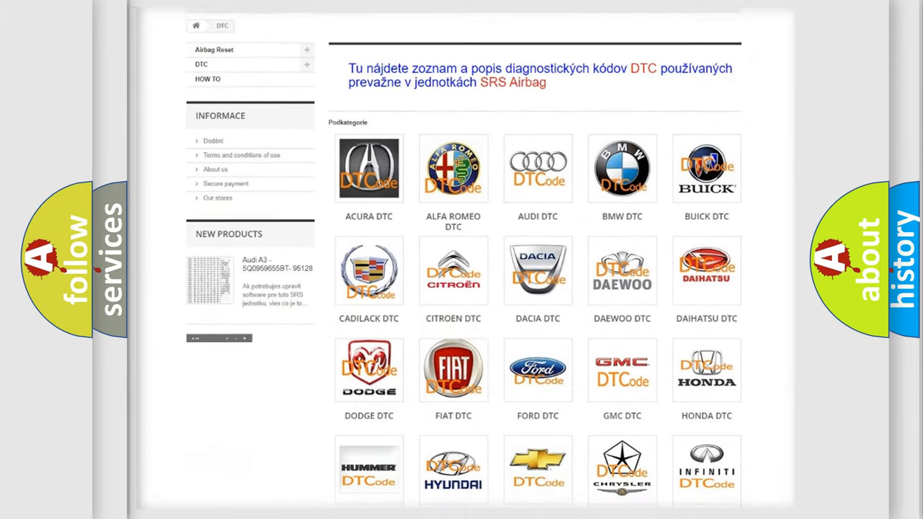
pyautogui.scroll(-3)
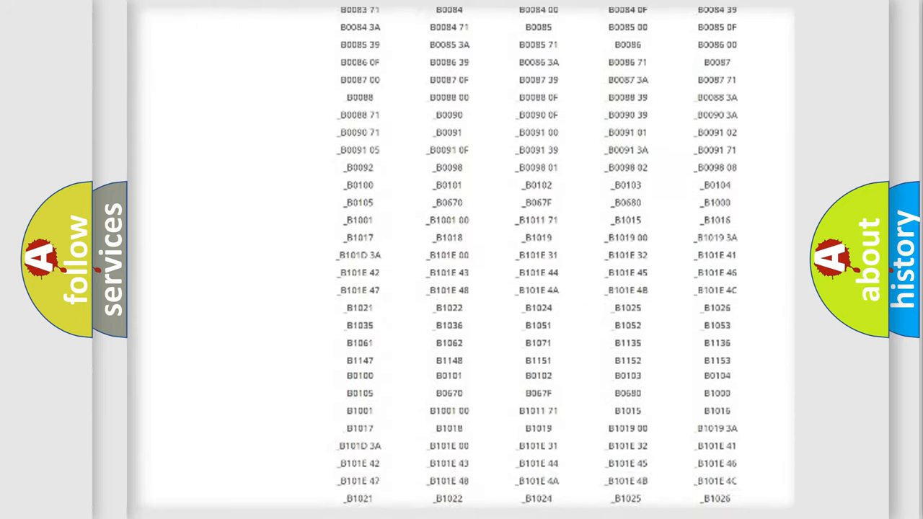
pyautogui.scroll(3)
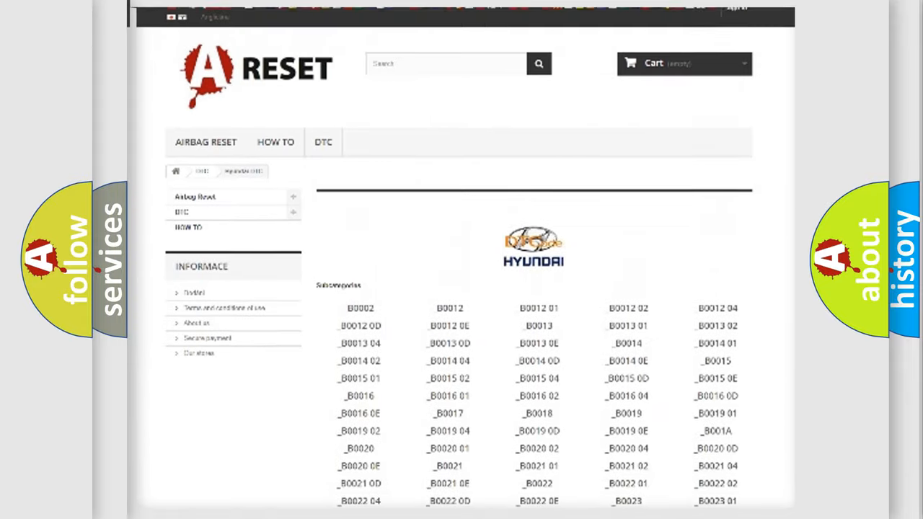
pyautogui.scroll(3)
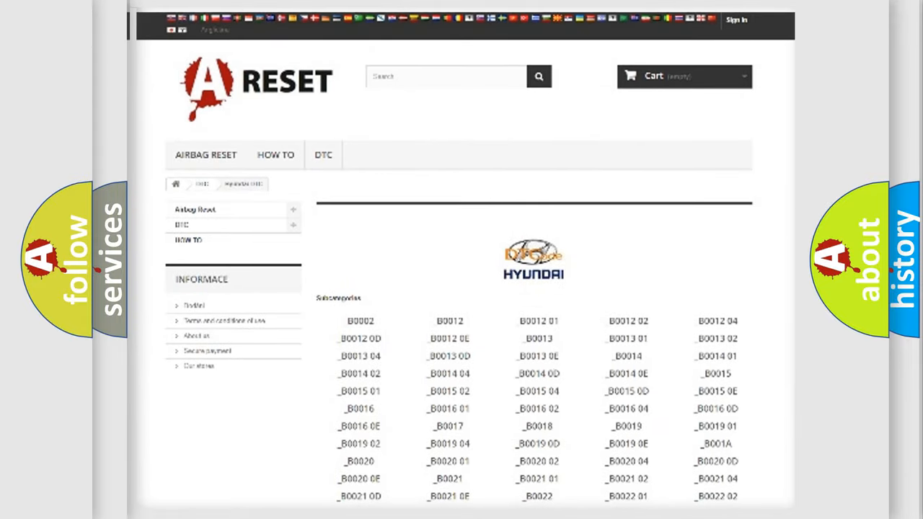